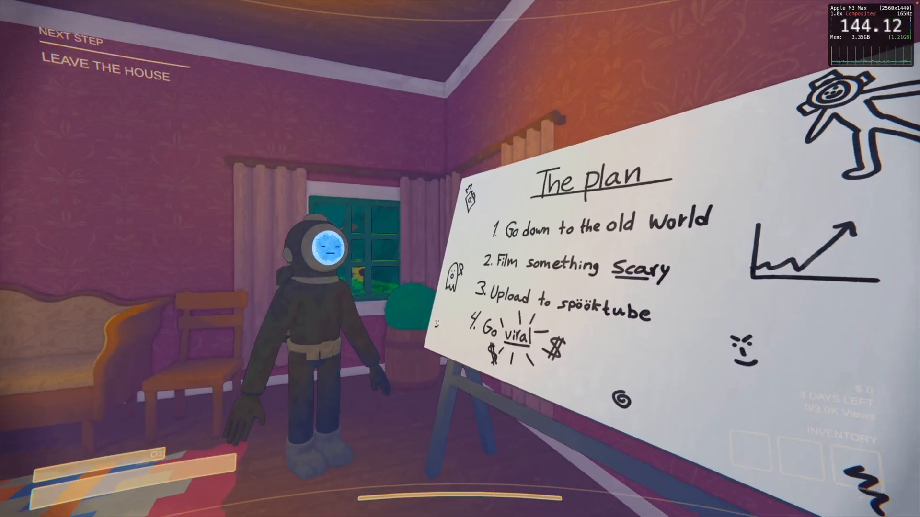
pyautogui.moveTo(460, 258)
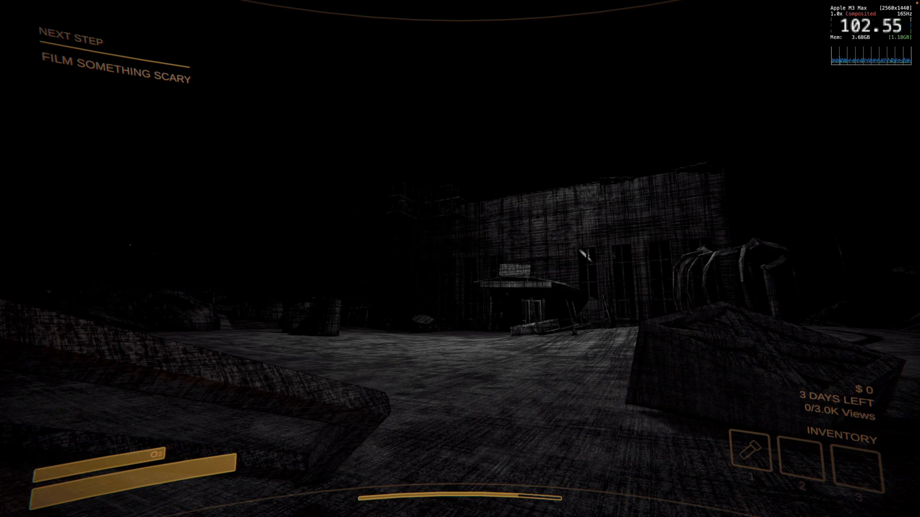
pyautogui.moveTo(460, 259)
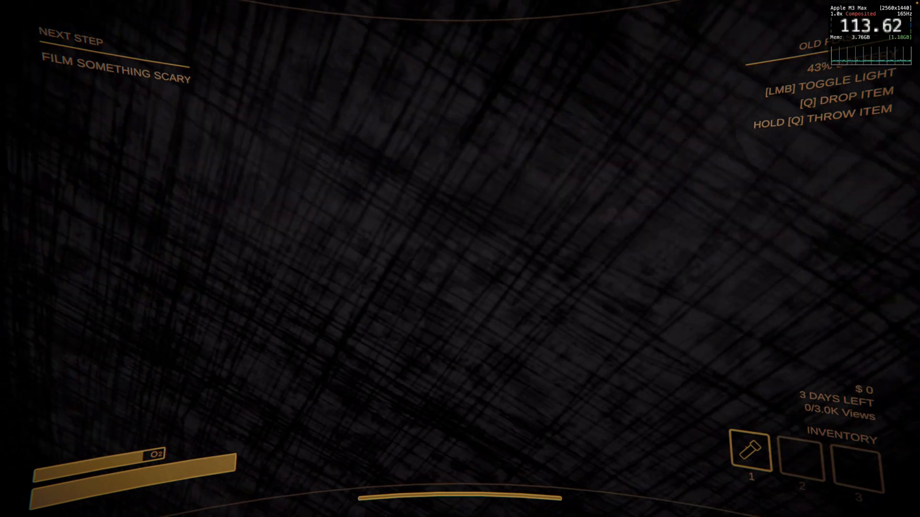
pyautogui.moveTo(460, 258)
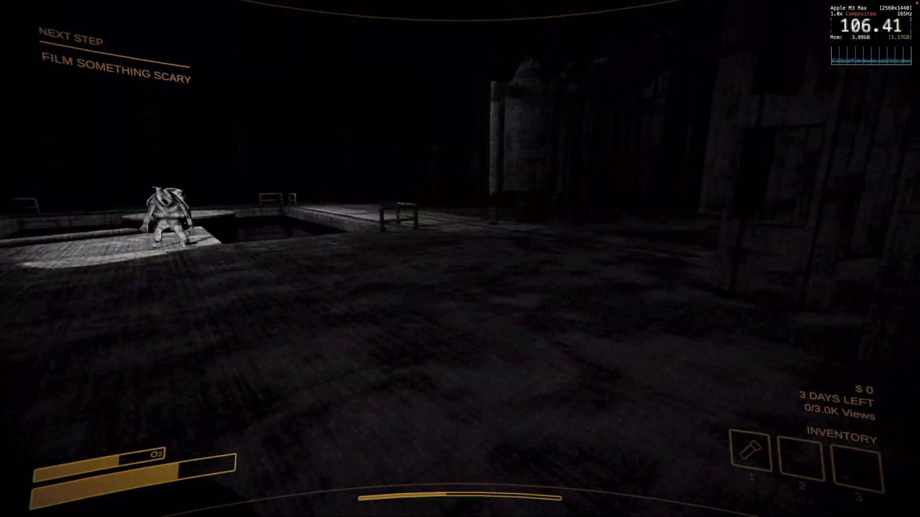
pyautogui.moveTo(460, 258)
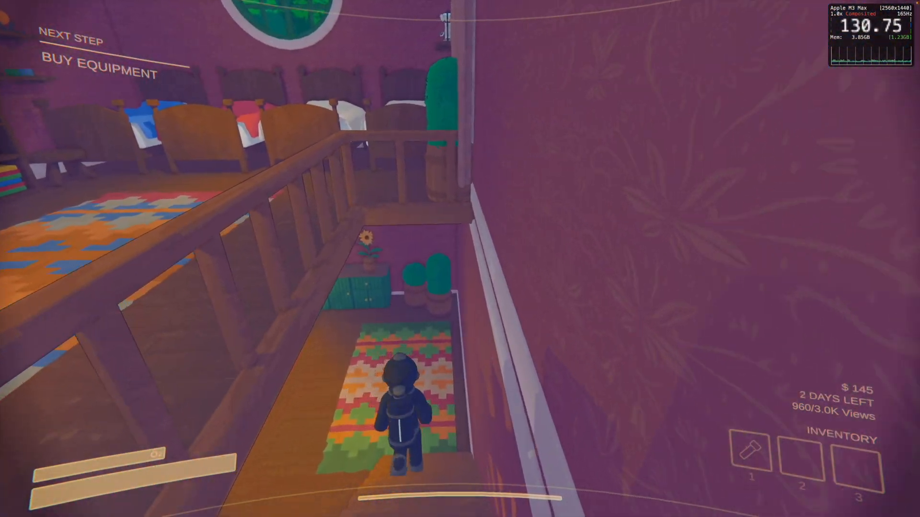
pyautogui.moveTo(460, 259)
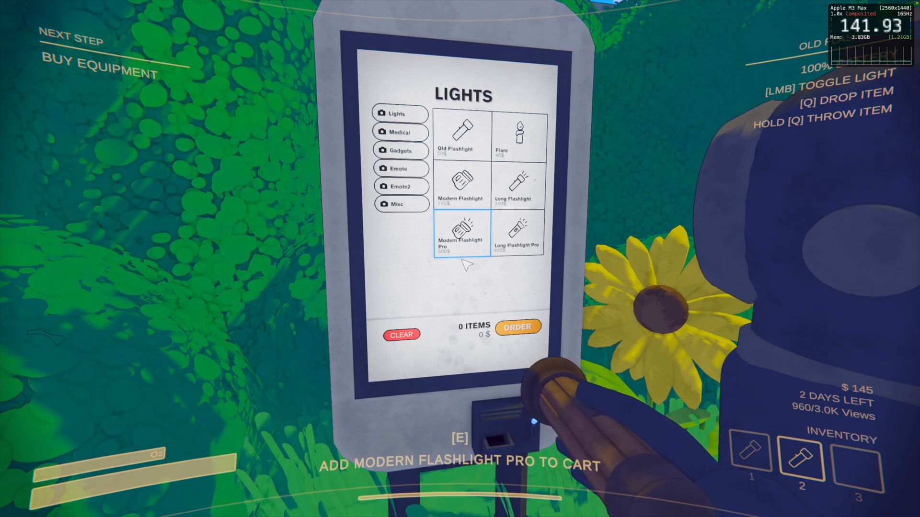
# - Add the Modern Flashlight Pro from the Lights catalogue to the cart
pyautogui.click(401, 151)
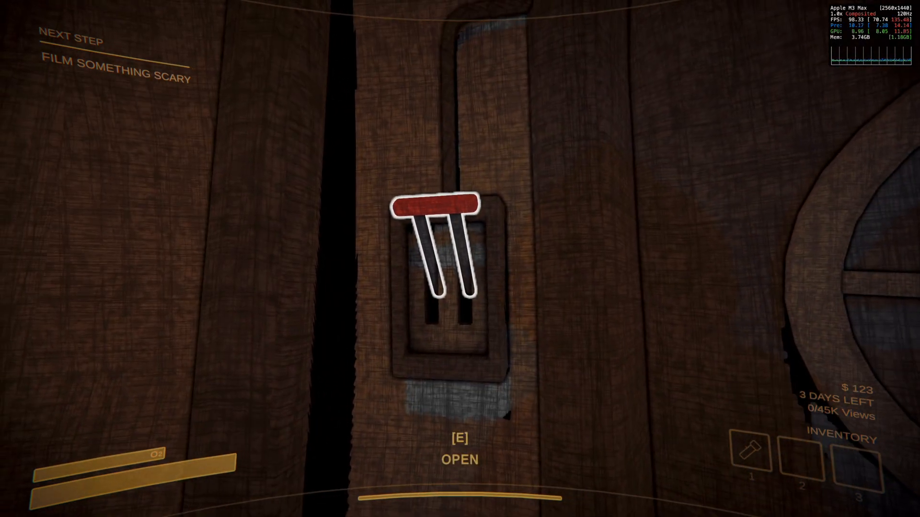
# - Enter the diving bell, equip slot 1 and walk through the Old World corridors with teammates
pyautogui.press('e')
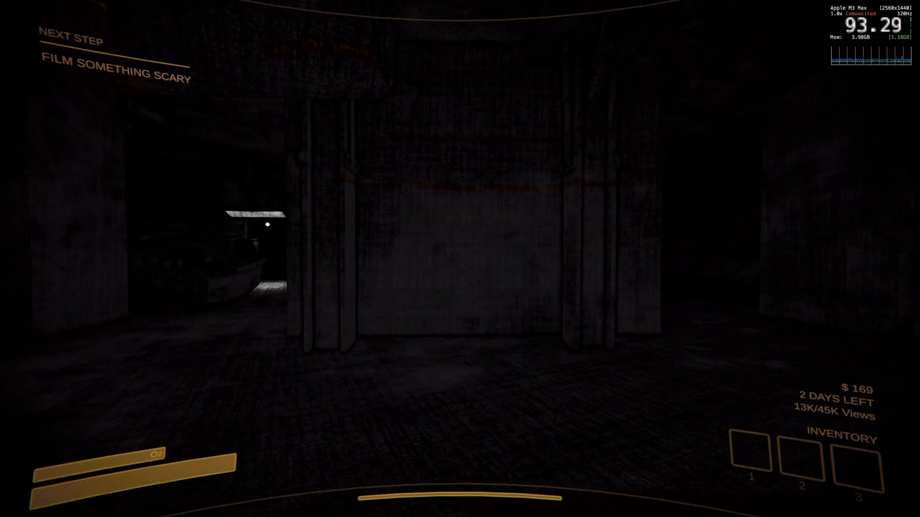
pyautogui.moveTo(459, 259)
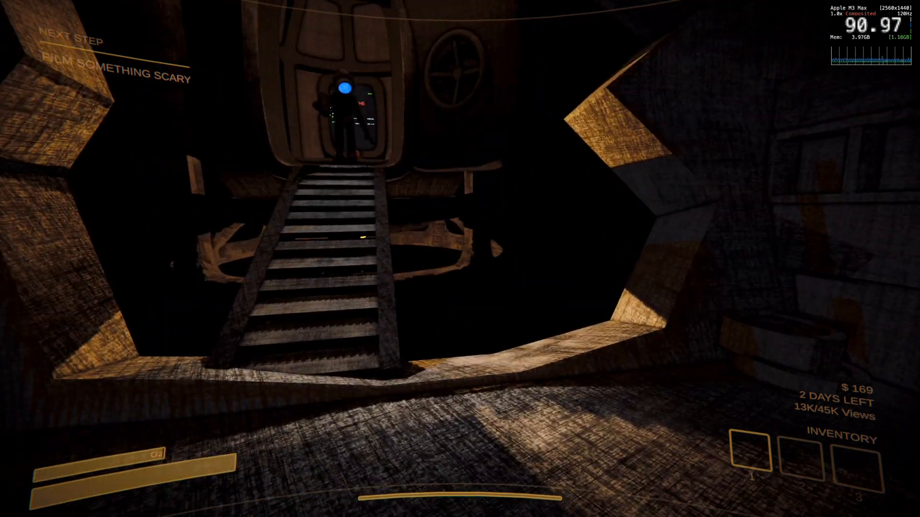
pyautogui.press('1')
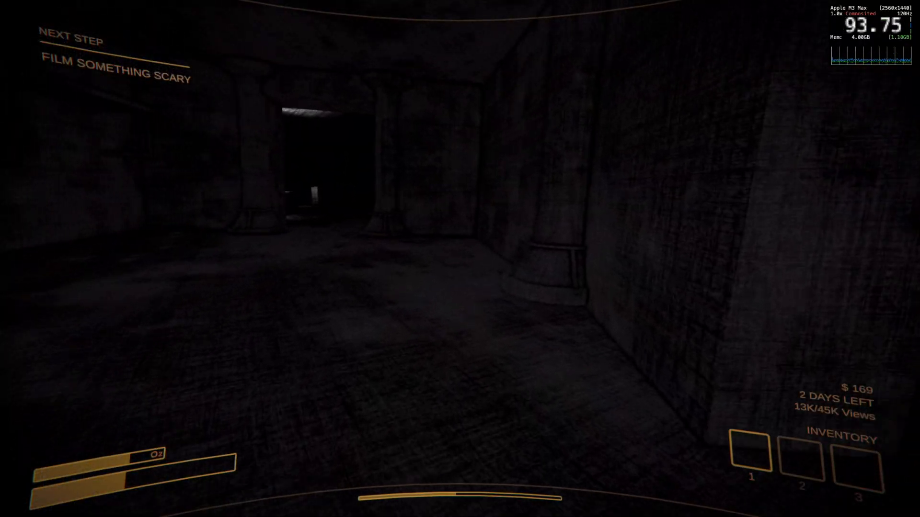
pyautogui.moveTo(460, 259)
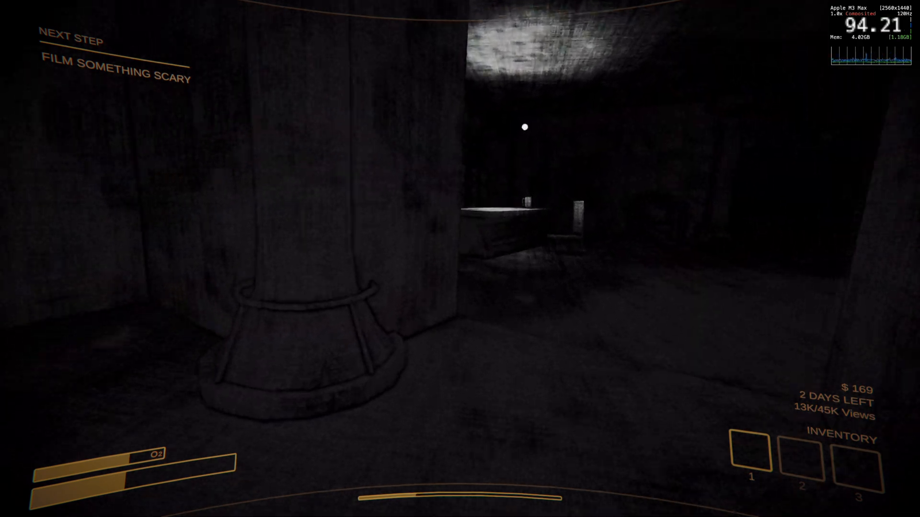
pyautogui.press('w')
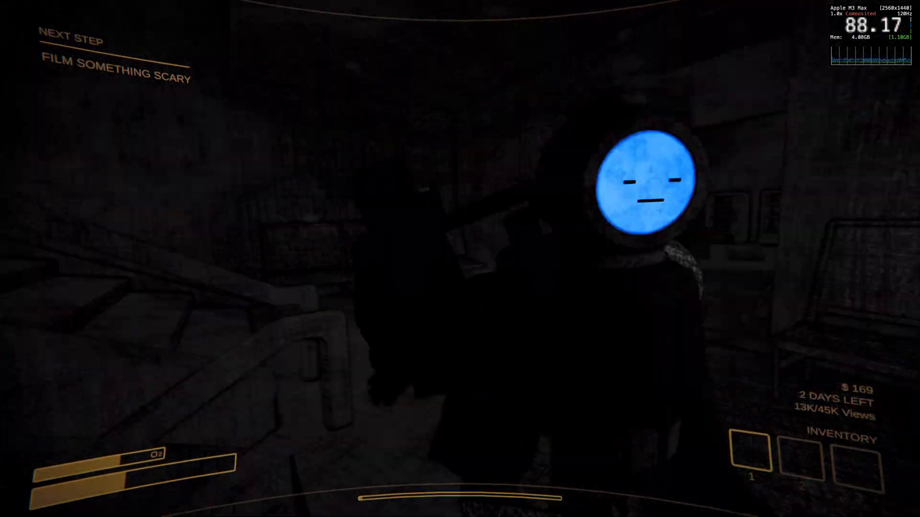
pyautogui.moveTo(460, 259)
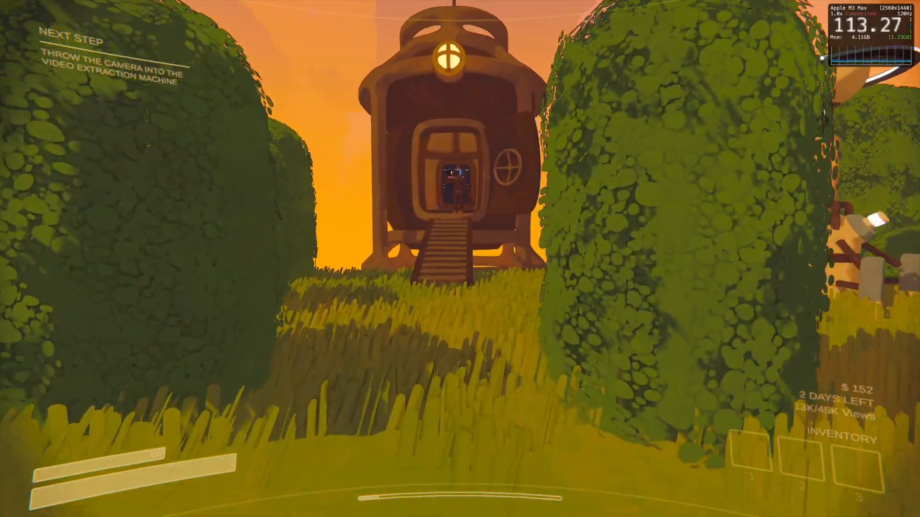
# - Walk out of the diving bell toward the extraction machine to play the footage on the TV
pyautogui.press('w')
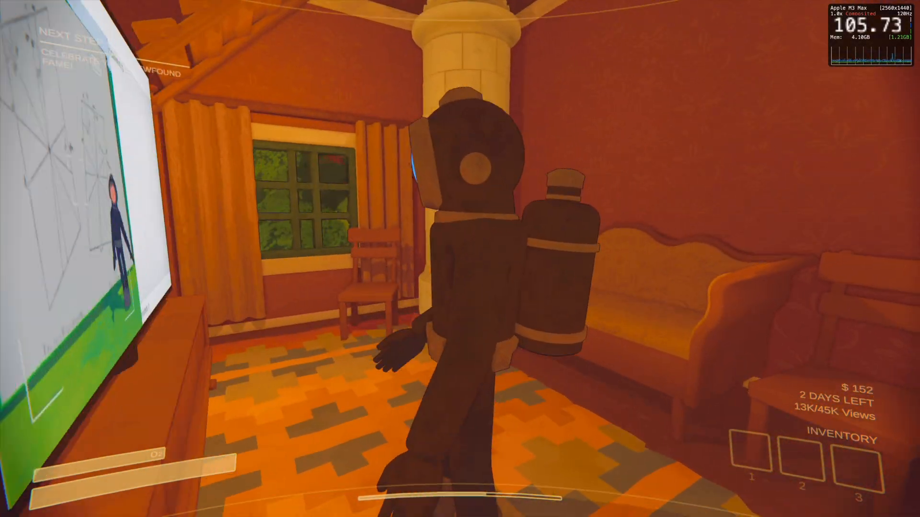
pyautogui.moveTo(460, 259)
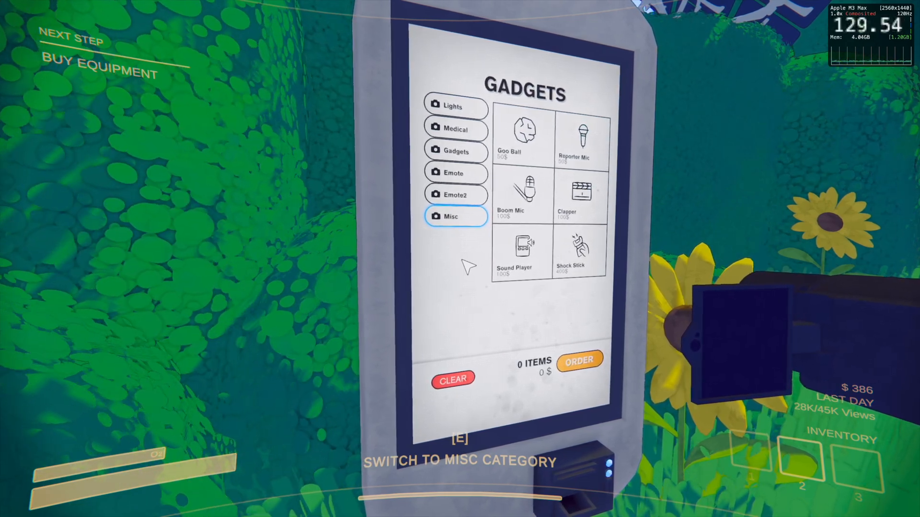
# - Switch the shop terminal to the Misc category to browse mics, clapper and sound player
pyautogui.click(566, 196)
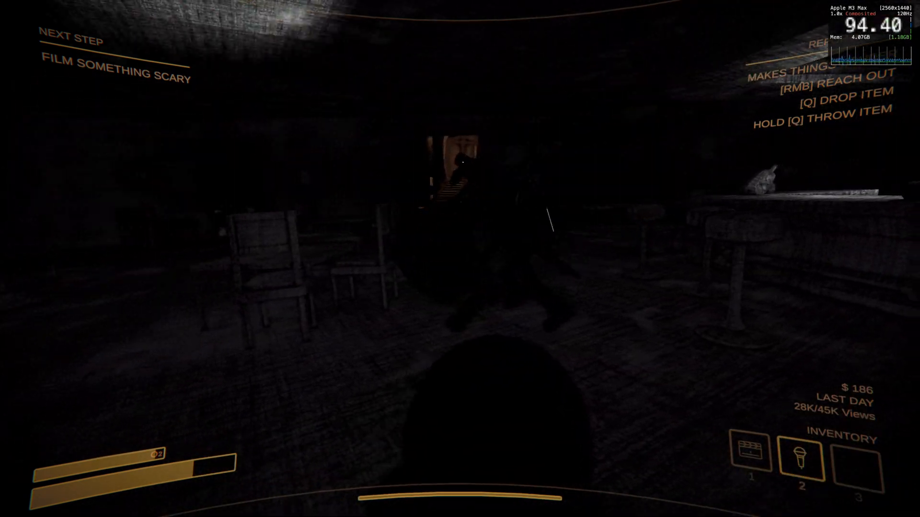
pyautogui.moveTo(460, 259)
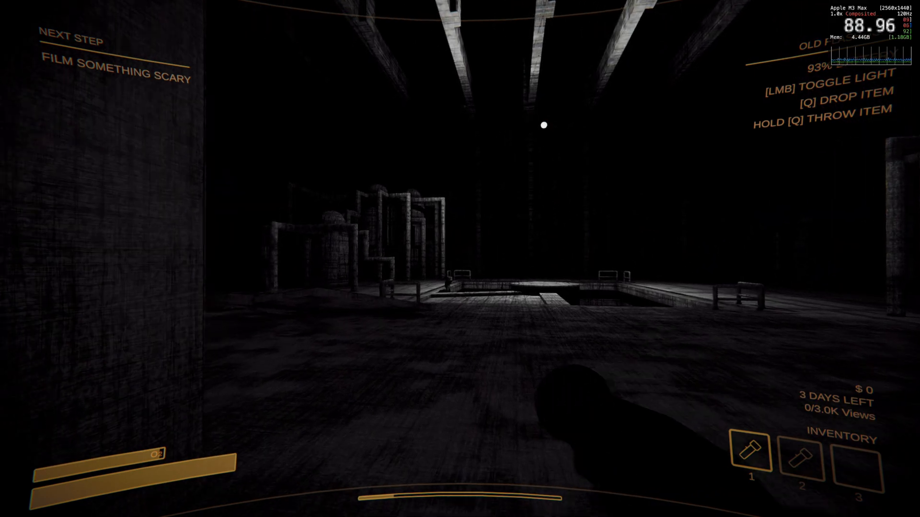
pyautogui.moveTo(460, 258)
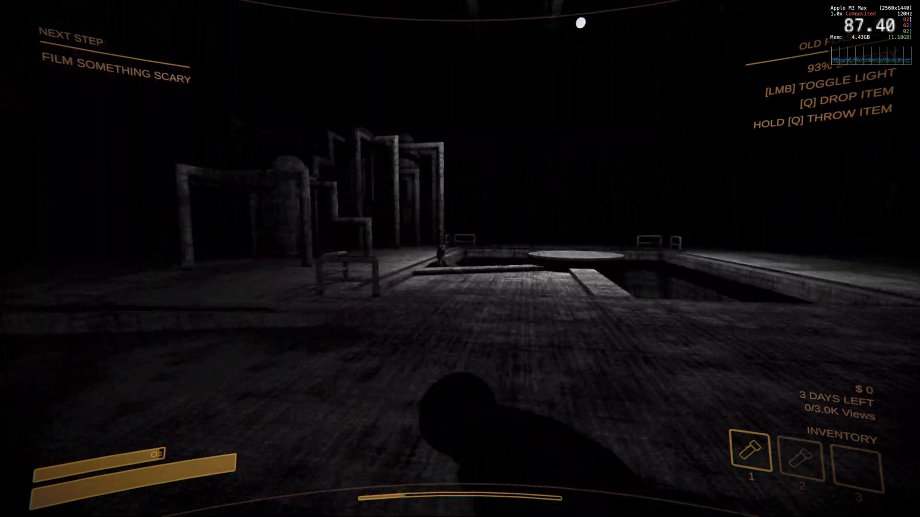
pyautogui.moveTo(460, 258)
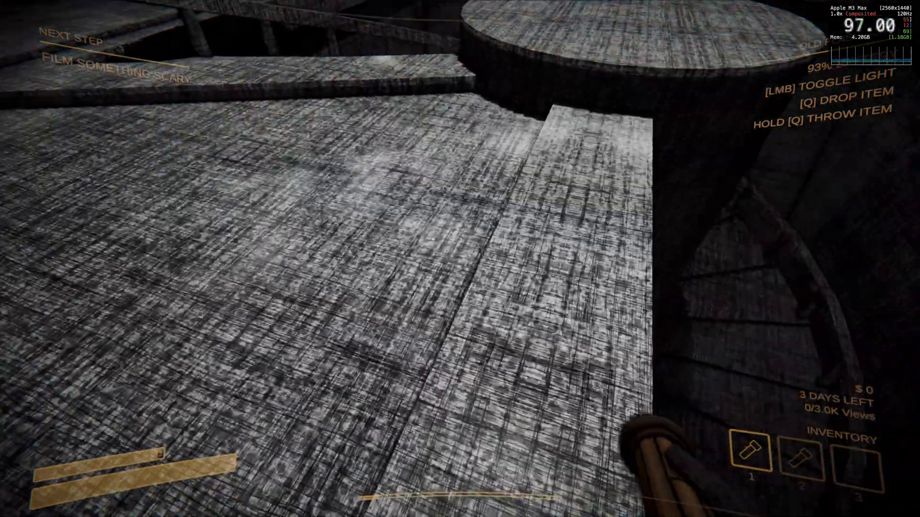
pyautogui.moveTo(460, 258)
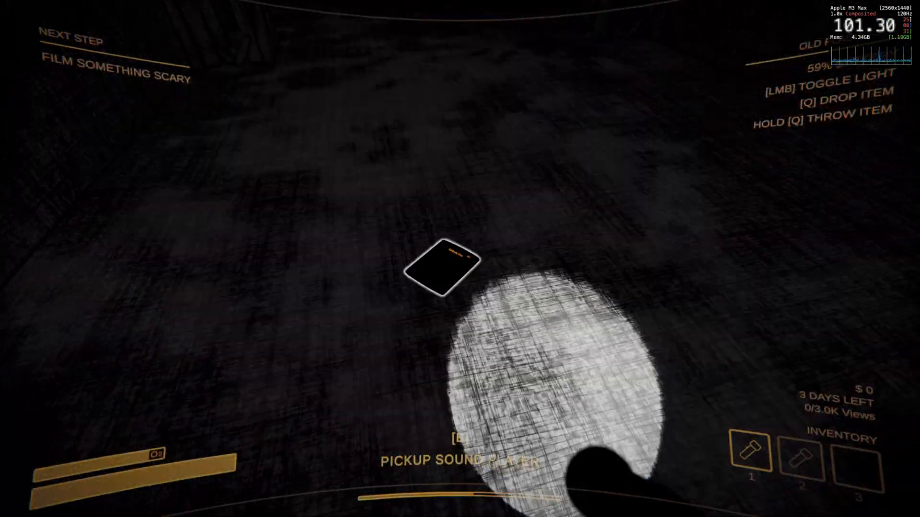
# - Pick up the sound player from the floor into the third slot, set to Badum tiss
pyautogui.press('e')
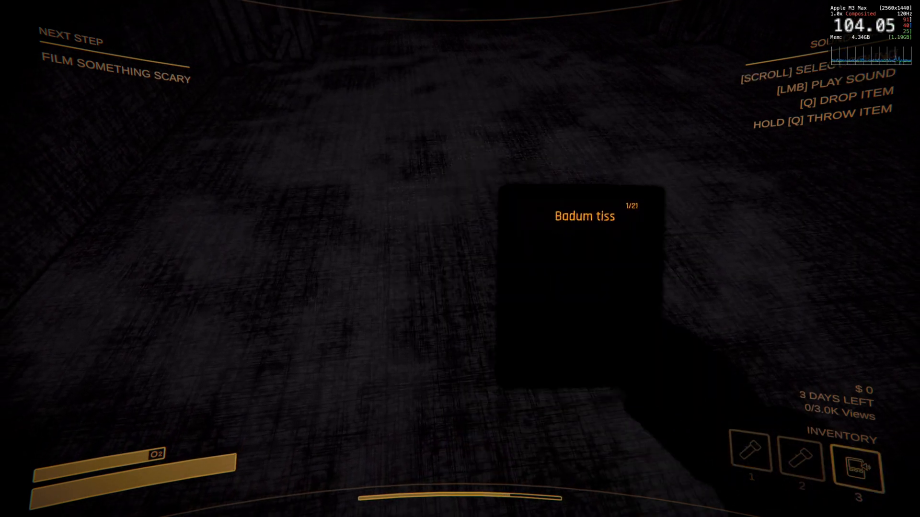